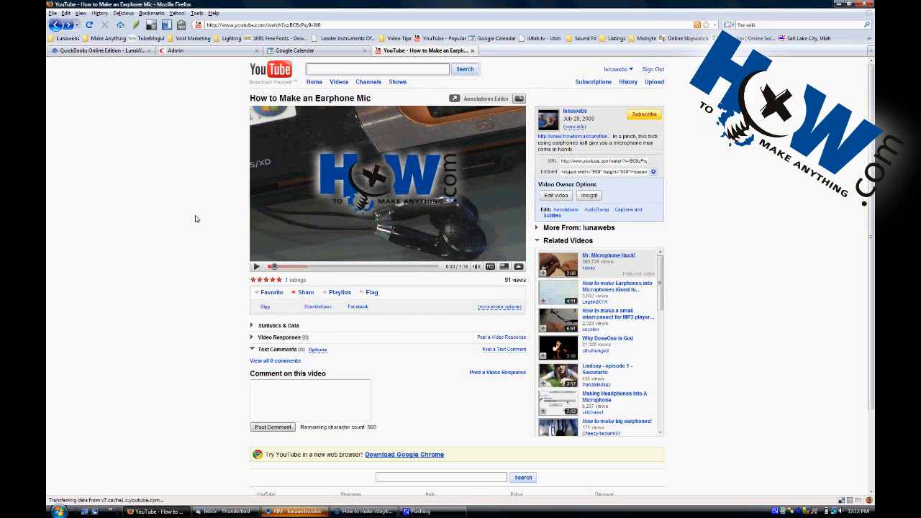
mouse_move(214, 288)
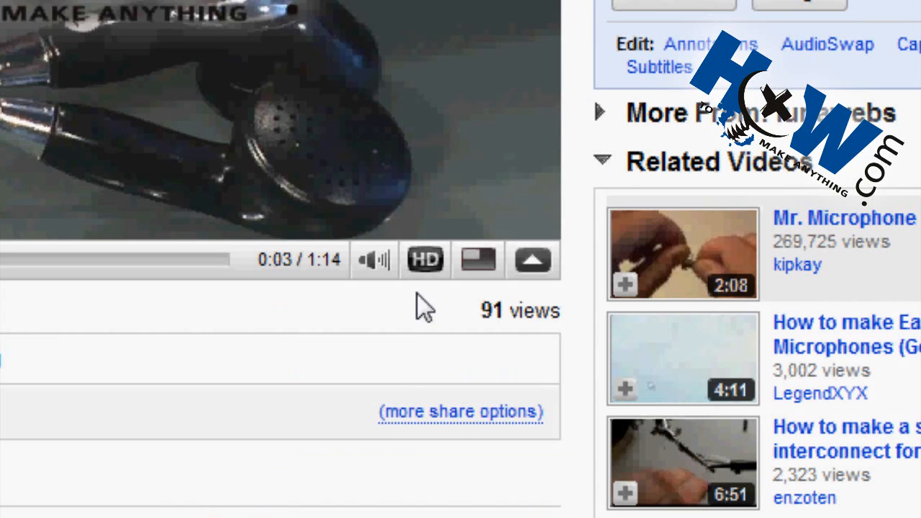
mouse_move(424, 261)
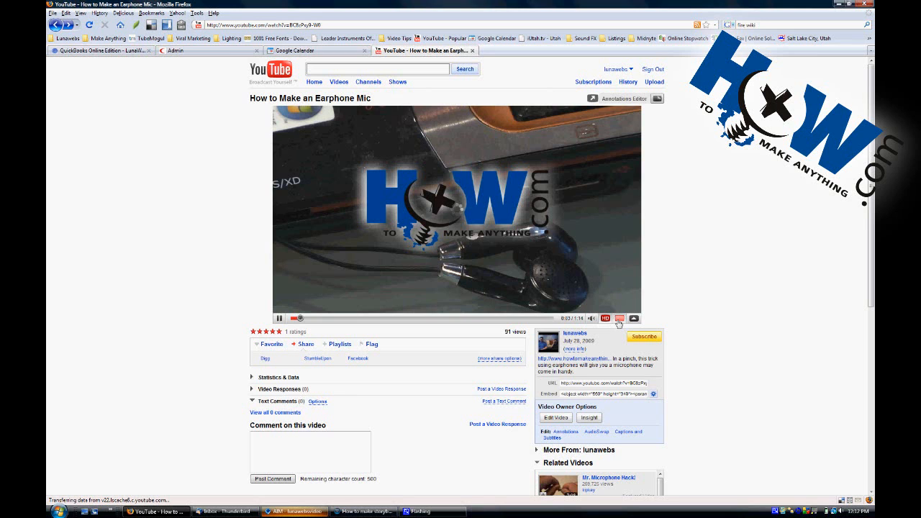
Pause the earphone mic video on YouTube and switch to the Vegas storyboards project.
left_click(633, 318)
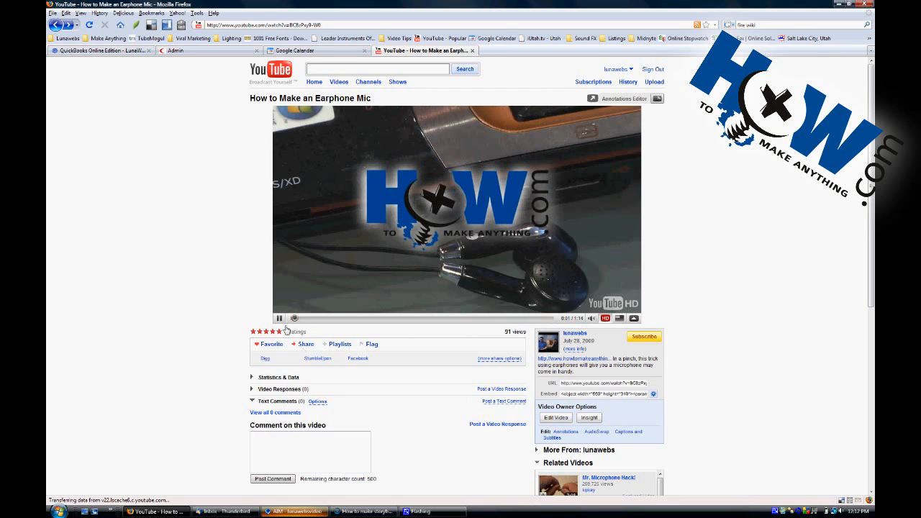
left_click(279, 319)
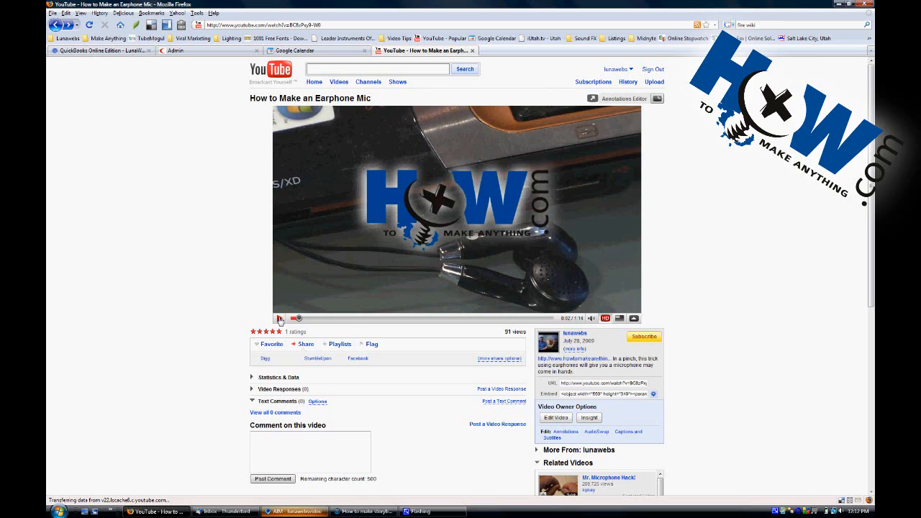
left_click(280, 319)
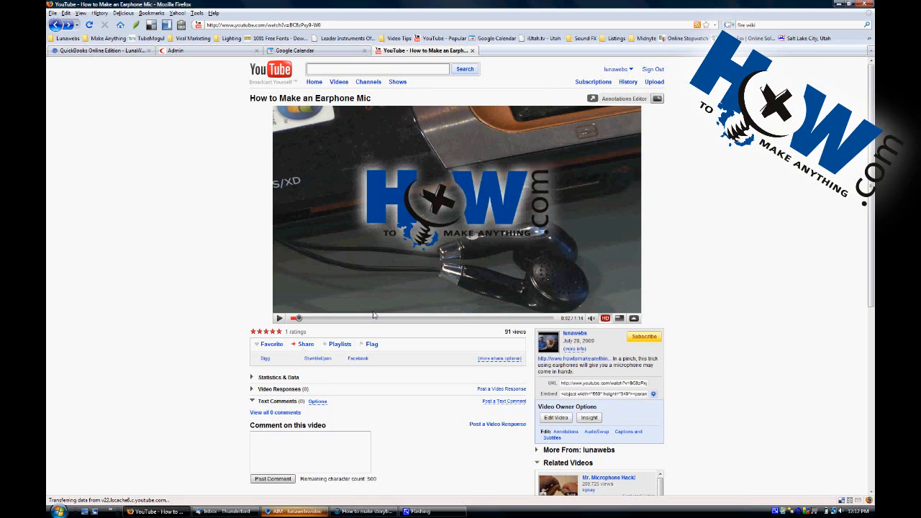
mouse_move(481, 338)
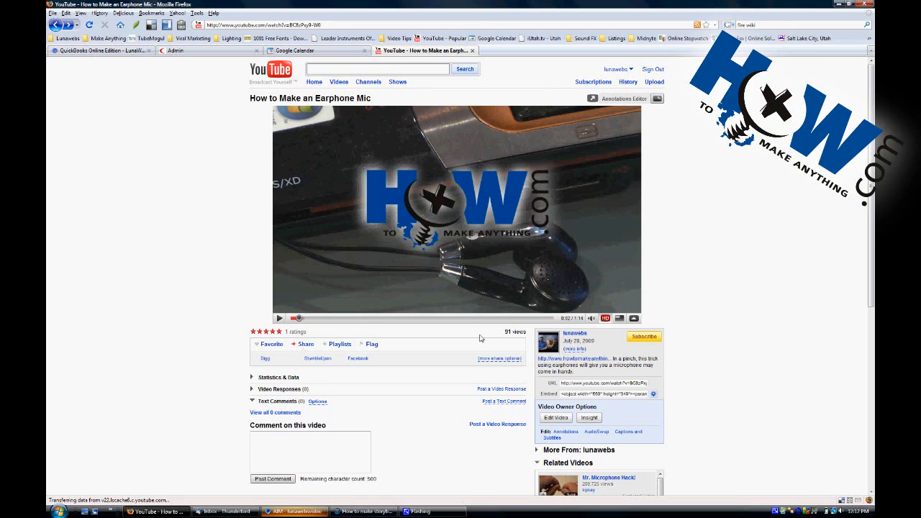
mouse_move(311, 282)
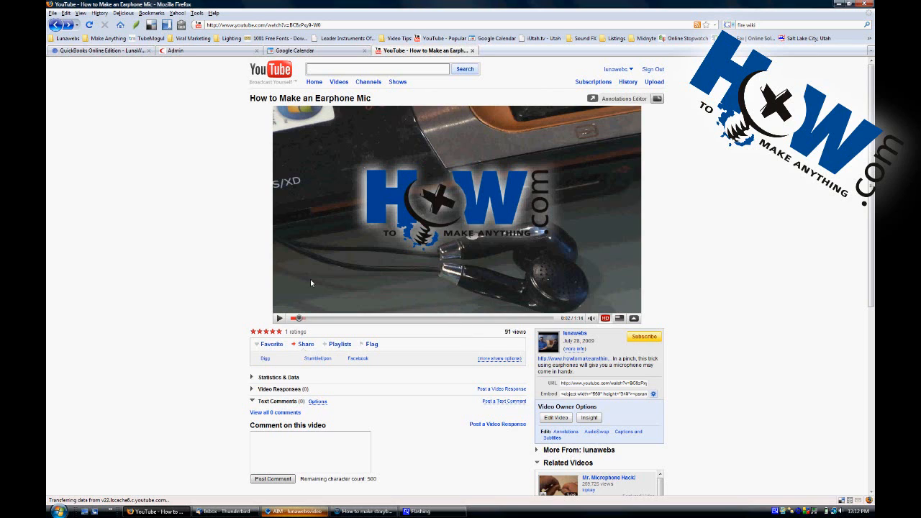
mouse_move(584, 355)
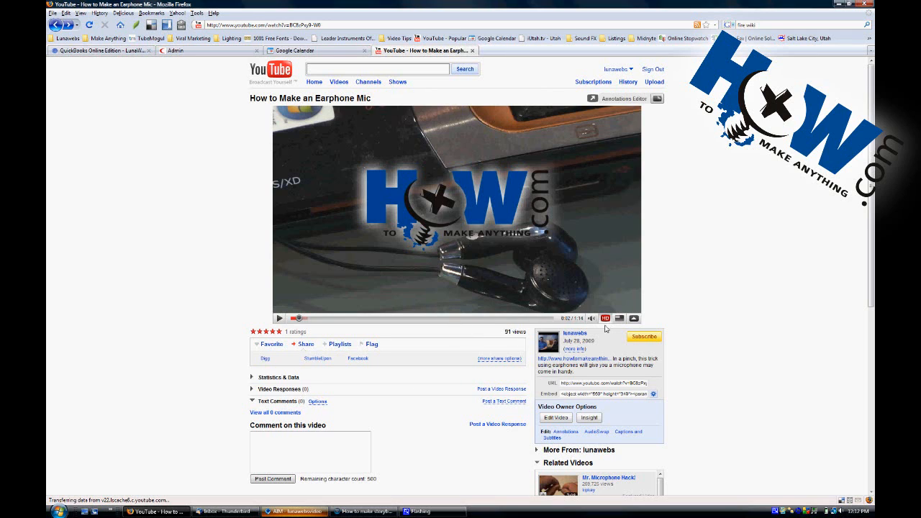
mouse_move(419, 425)
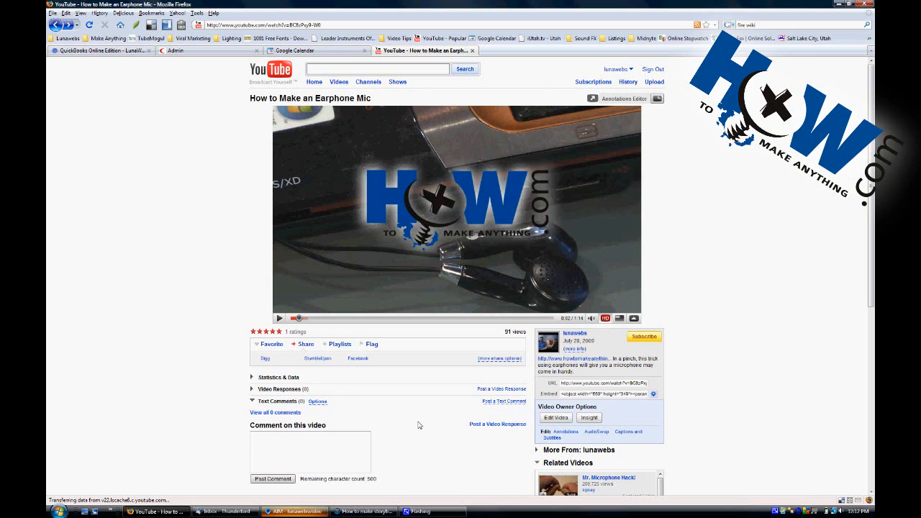
mouse_move(345, 511)
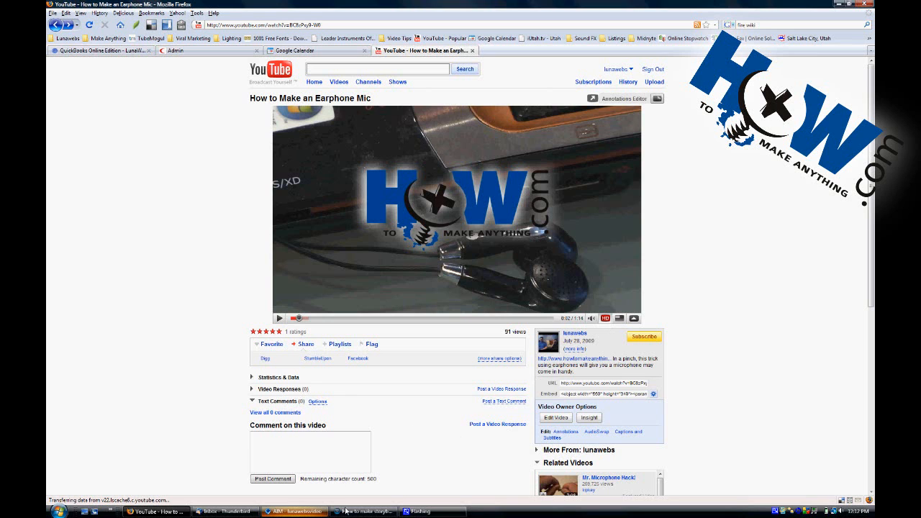
left_click(364, 511)
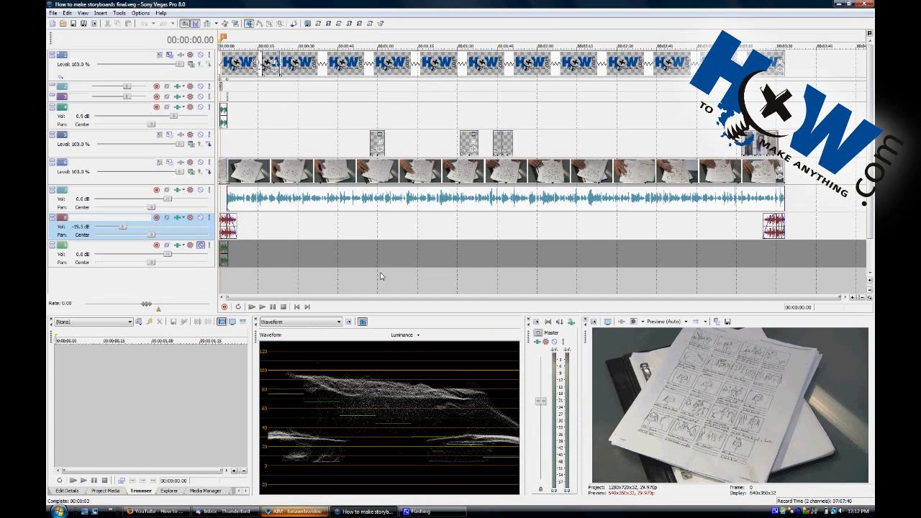
mouse_move(484, 261)
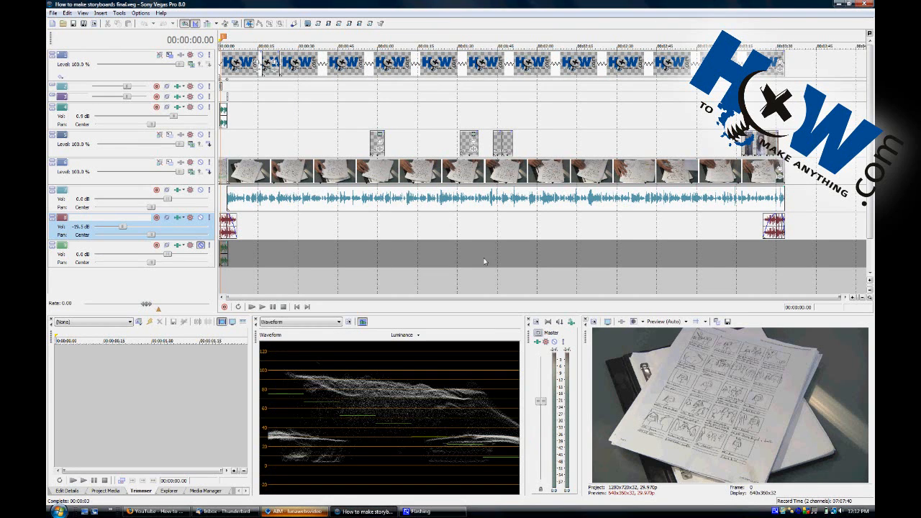
mouse_move(593, 322)
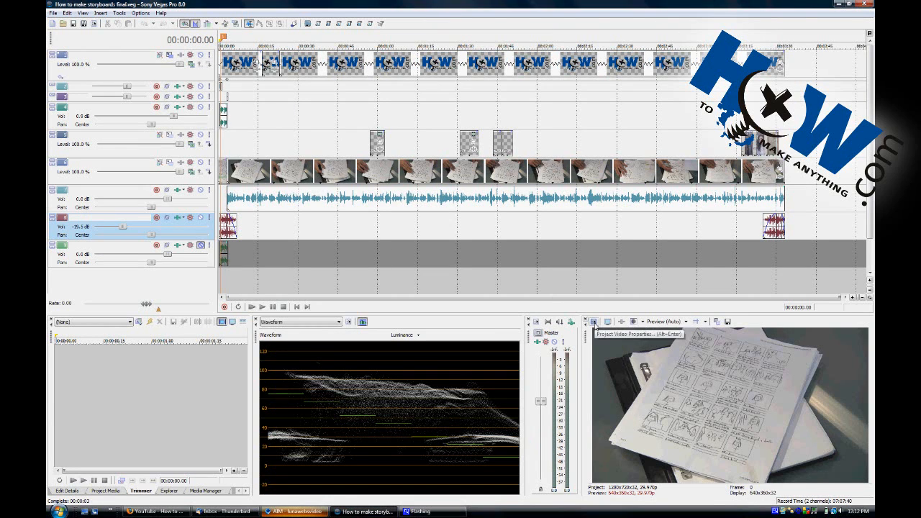
Open Project Video Properties to apply the HDV 720-30p template (1280x720, 29.970 fps).
left_click(593, 322)
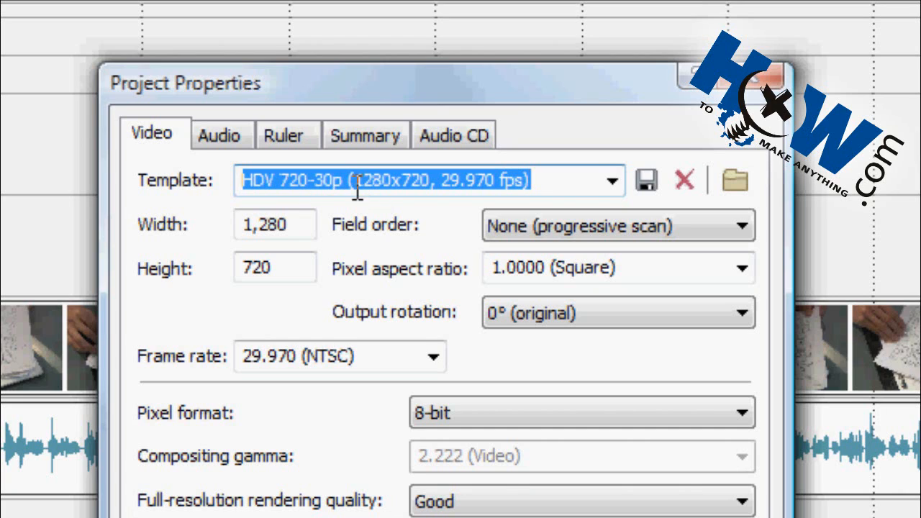
mouse_move(432, 189)
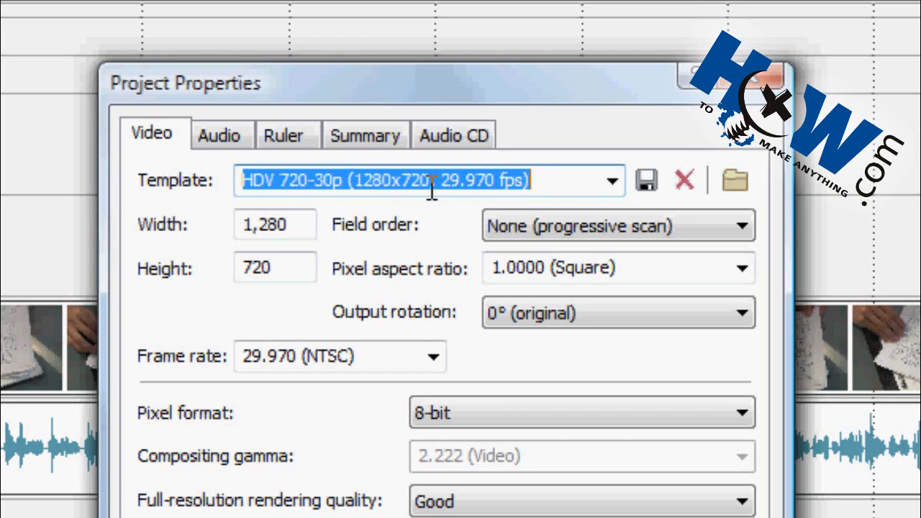
mouse_move(308, 209)
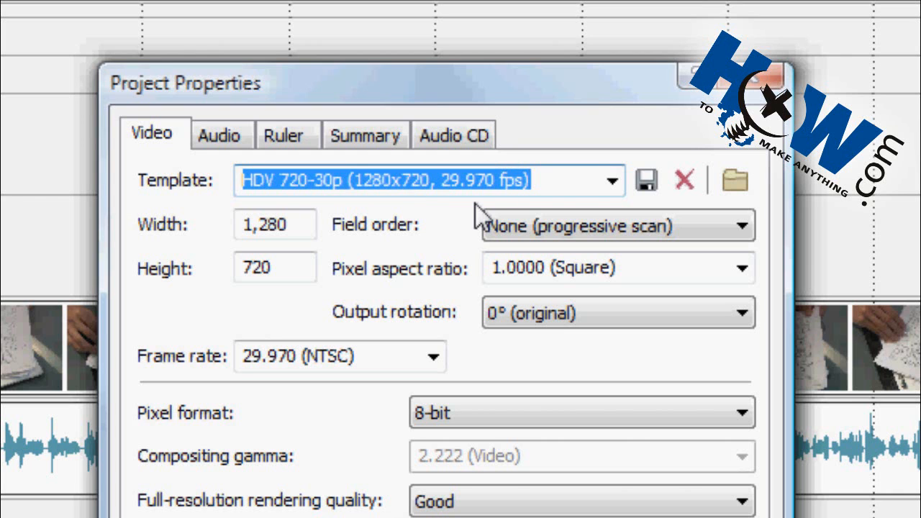
mouse_move(481, 220)
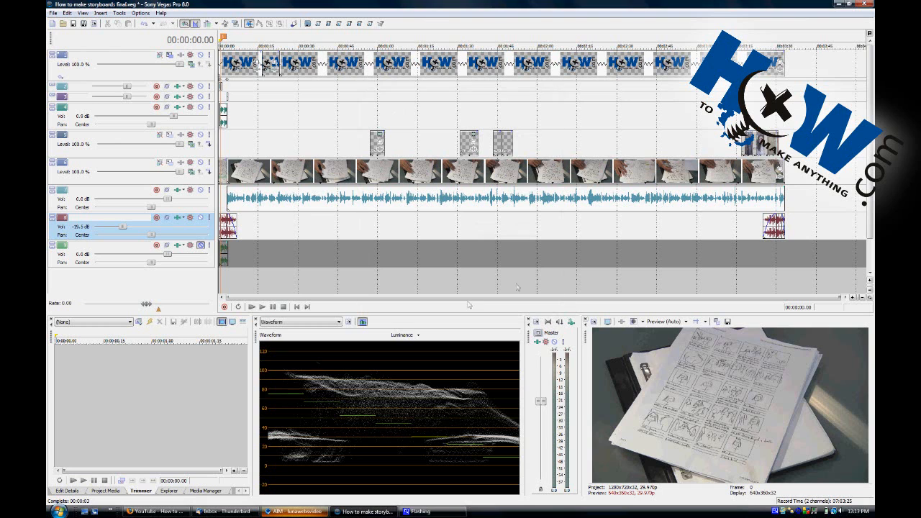
mouse_move(518, 287)
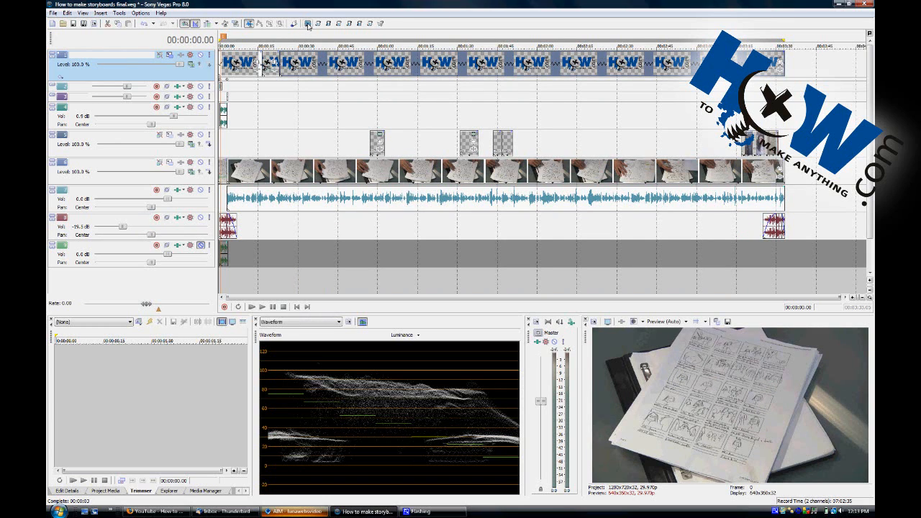
left_click(307, 24)
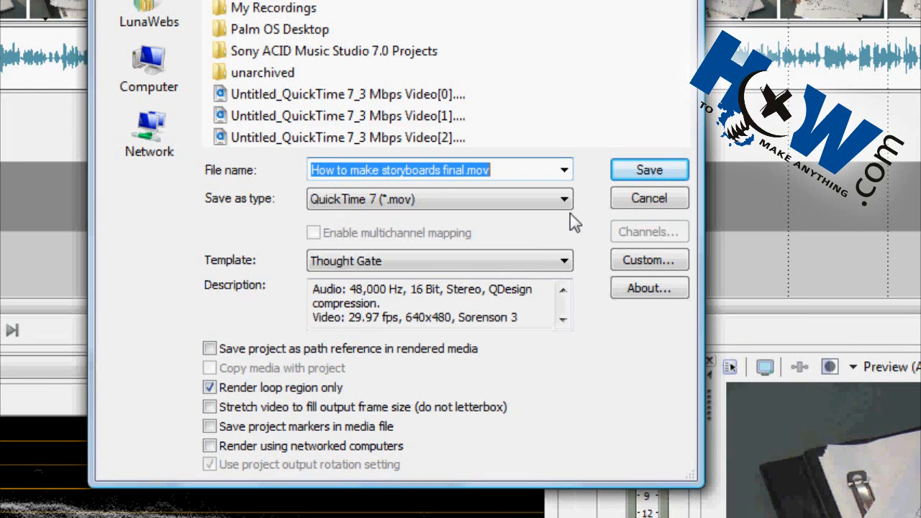
Render 'How to make storyboards final.wmv' as Windows Media Video V9 and open Custom settings.
left_click(565, 198)
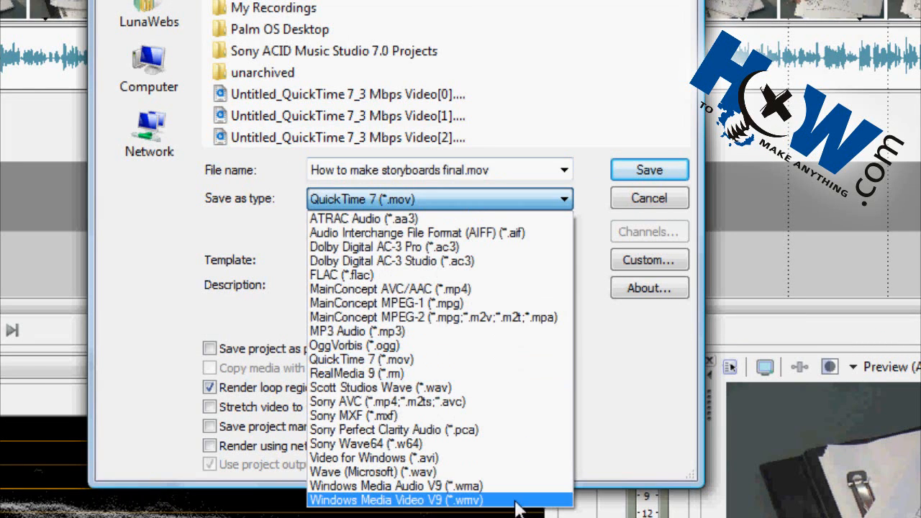
left_click(396, 501)
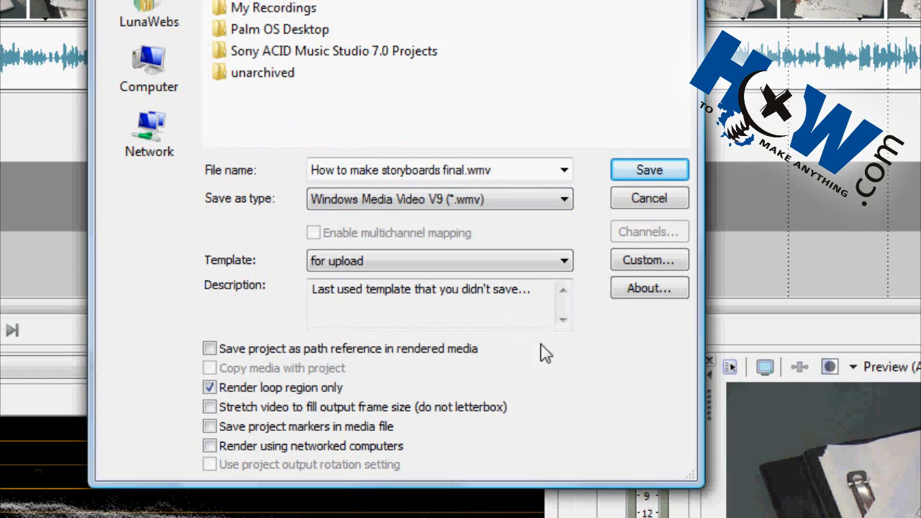
mouse_move(464, 229)
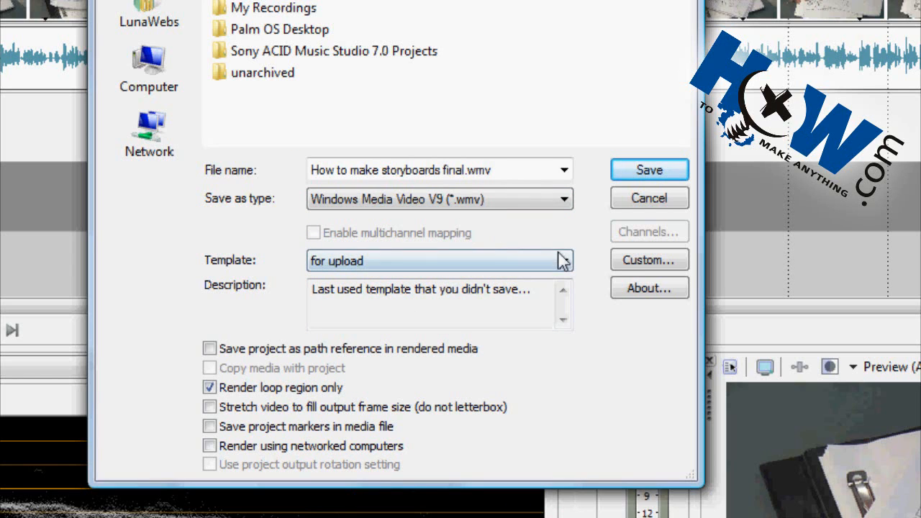
left_click(648, 259)
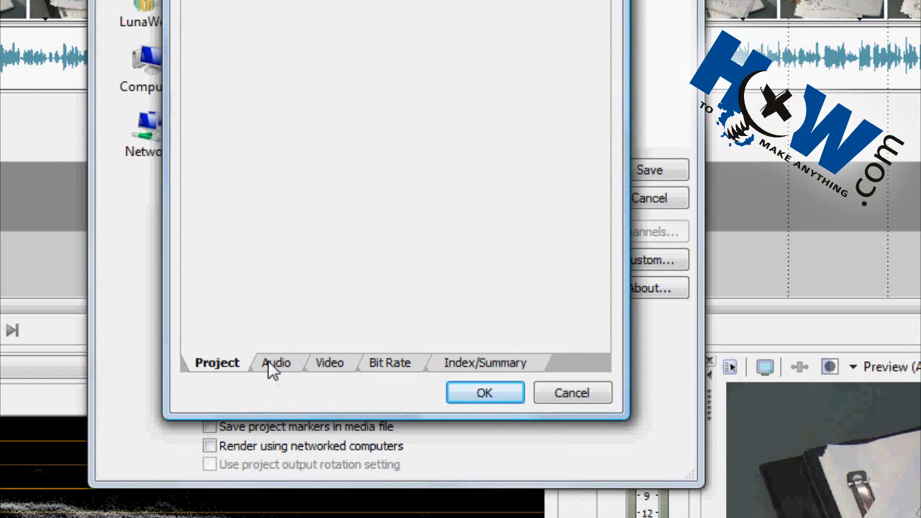
Confirm the Video tab shows High definition 1280x720, 29.970 fps, 90% quality.
left_click(329, 362)
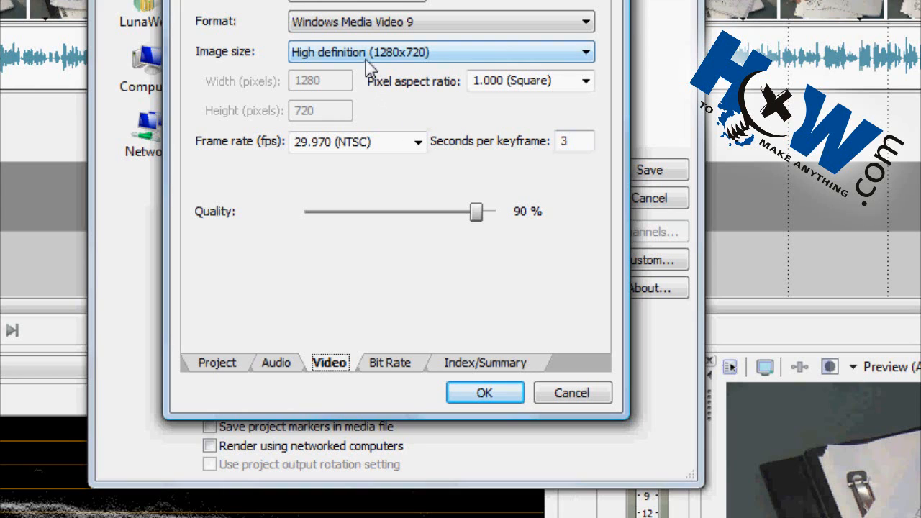
mouse_move(382, 68)
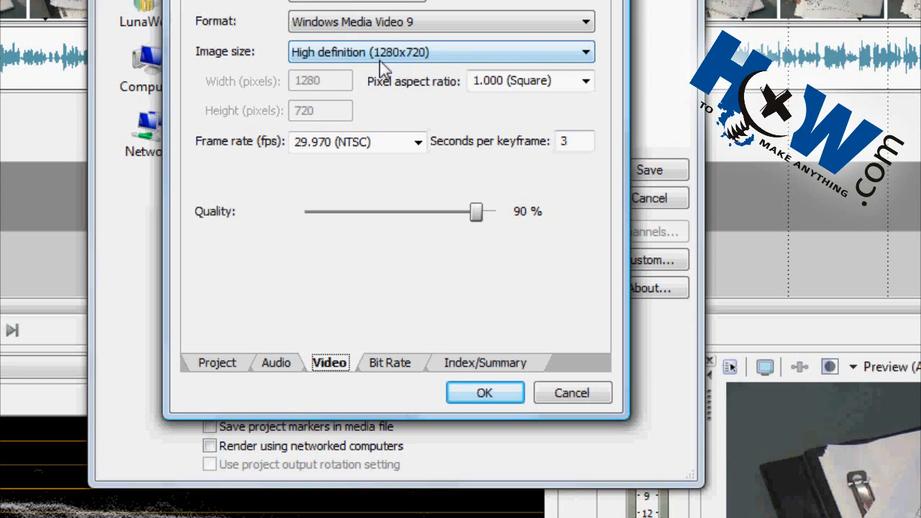
mouse_move(414, 69)
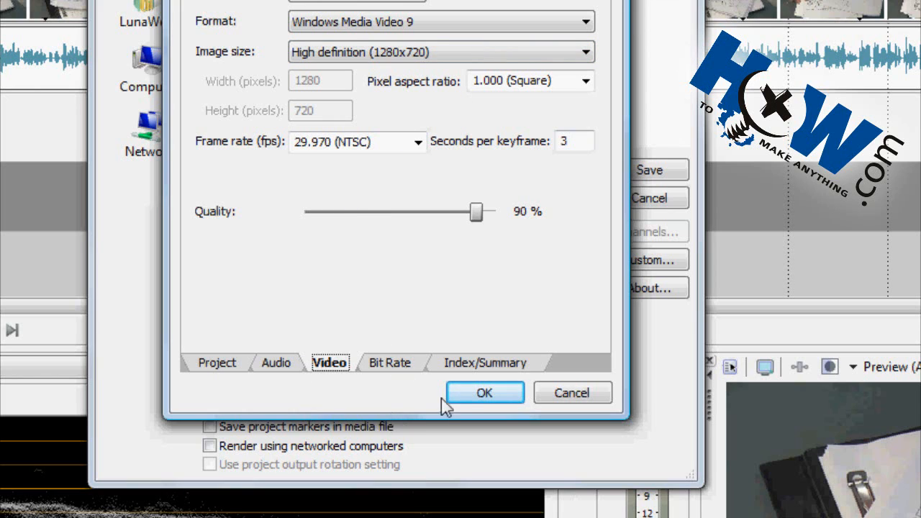
mouse_move(410, 311)
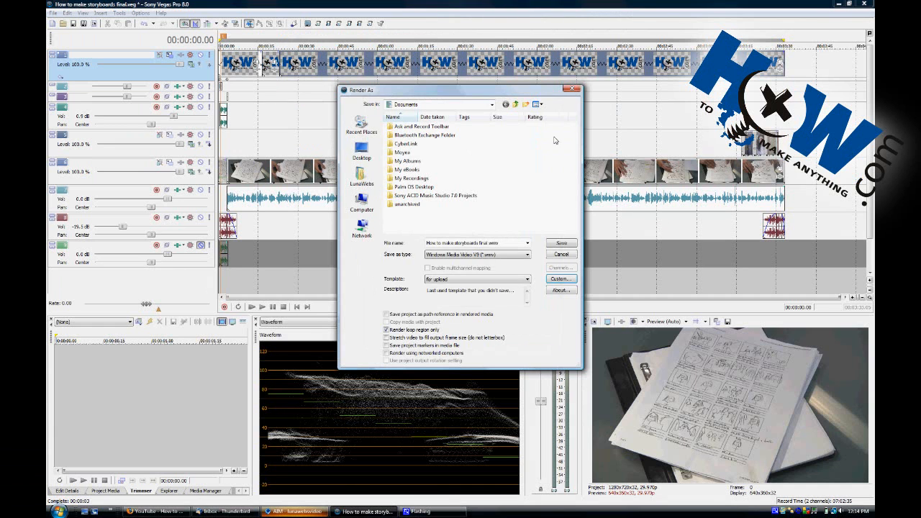
Save to render the high-definition WMV, then return to the YouTube page in Firefox.
left_click(562, 254)
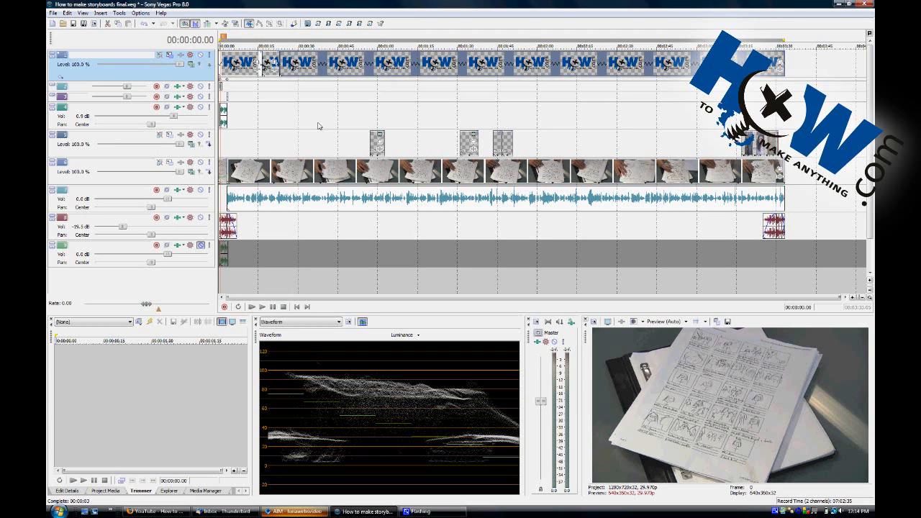
mouse_move(305, 122)
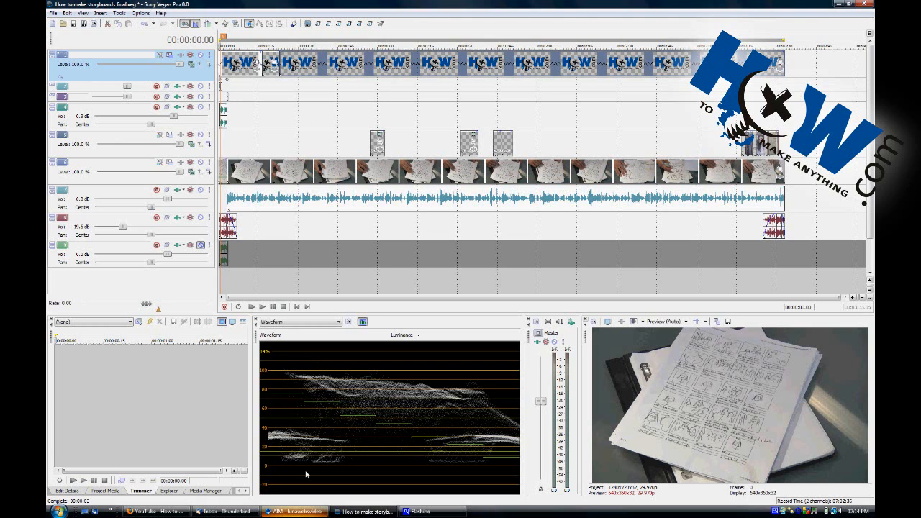
left_click(151, 511)
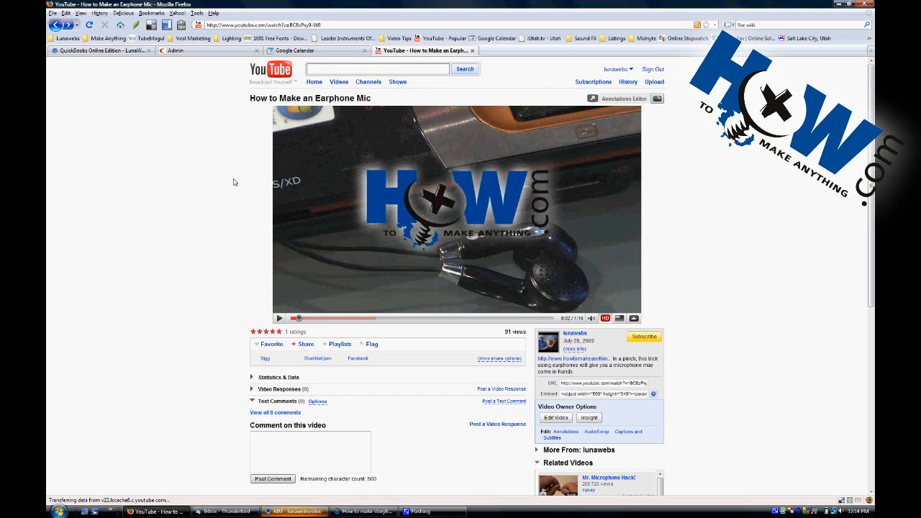
mouse_move(239, 188)
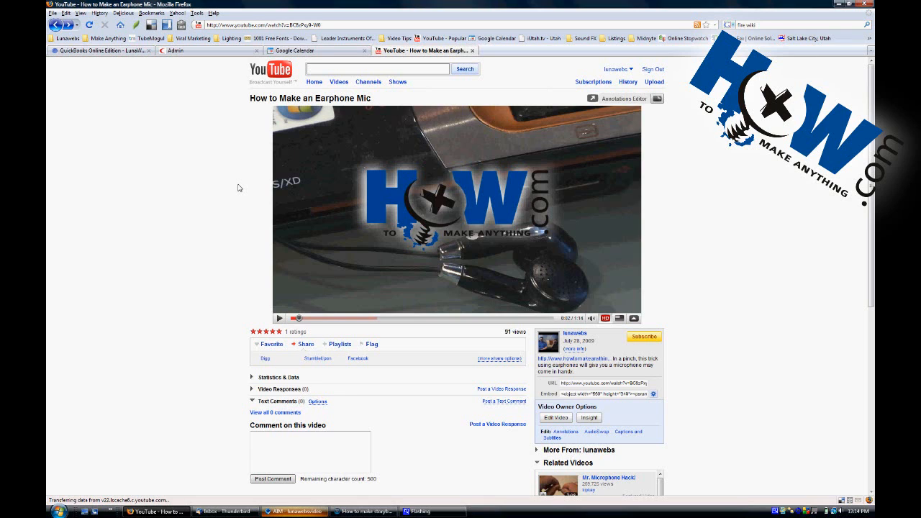
mouse_move(241, 203)
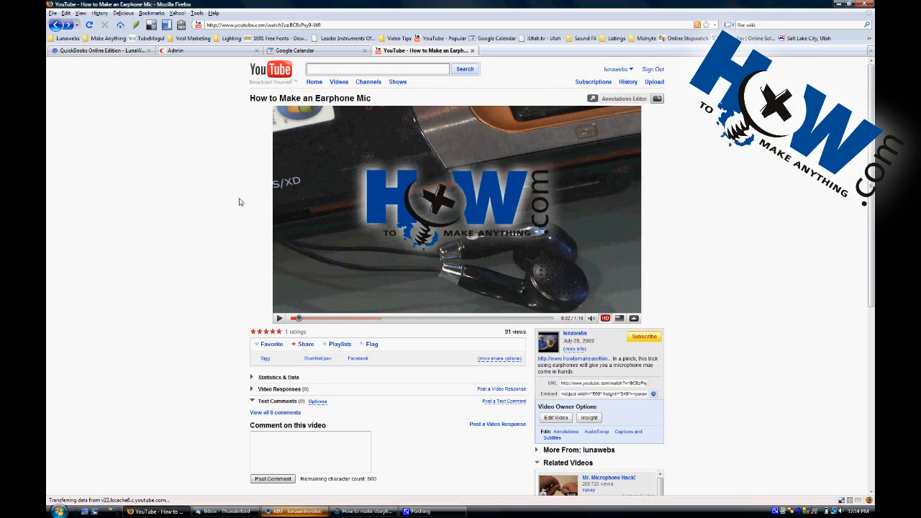
mouse_move(214, 197)
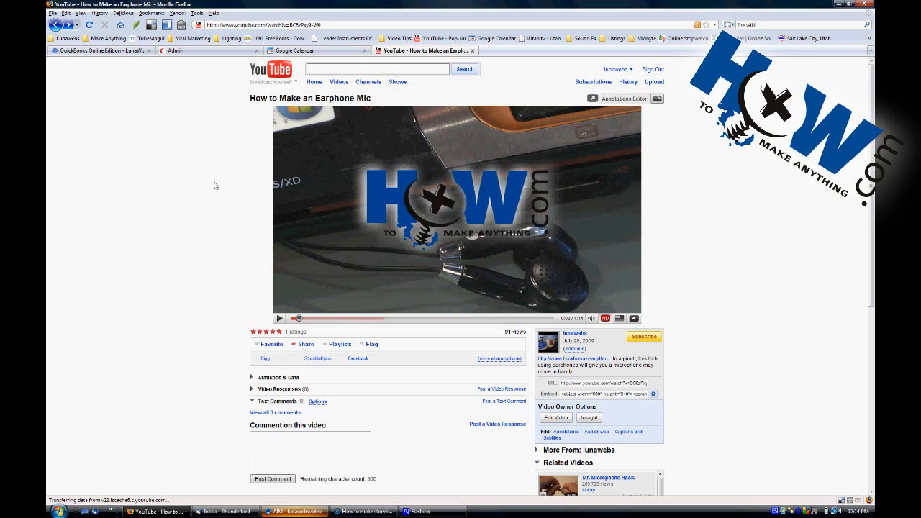
mouse_move(241, 188)
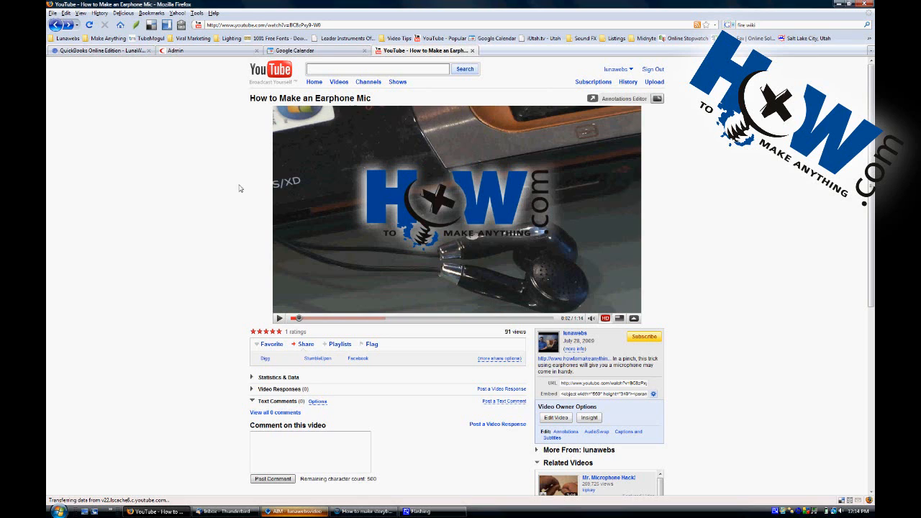
mouse_move(234, 189)
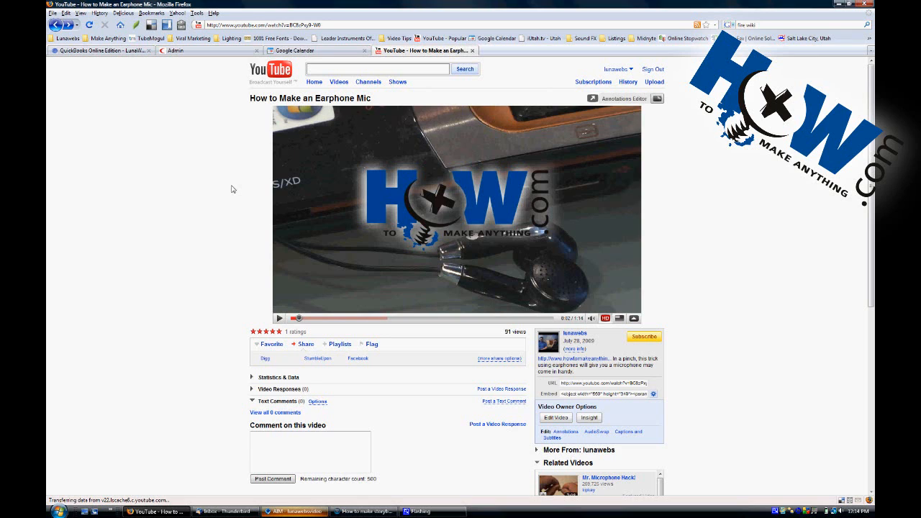
mouse_move(241, 198)
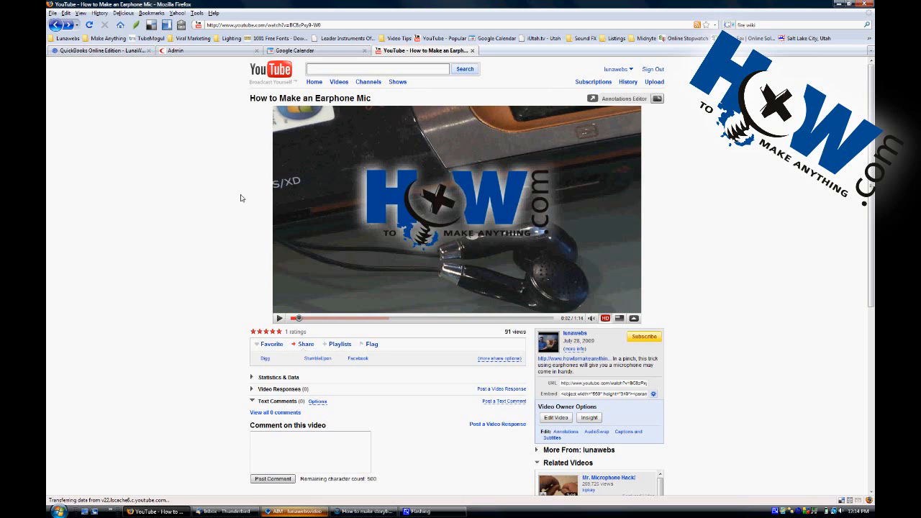